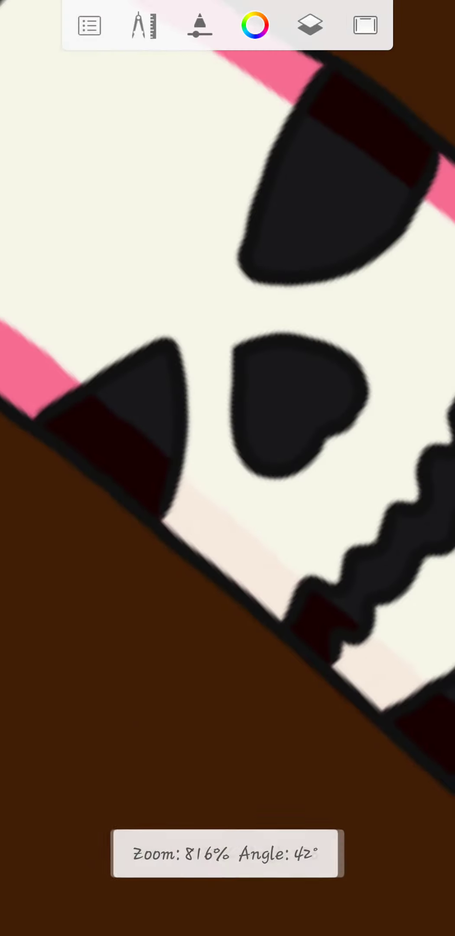
Toggle the Layers panel and brush puck menu, ending with the Layers panel open.
left_click(310, 25)
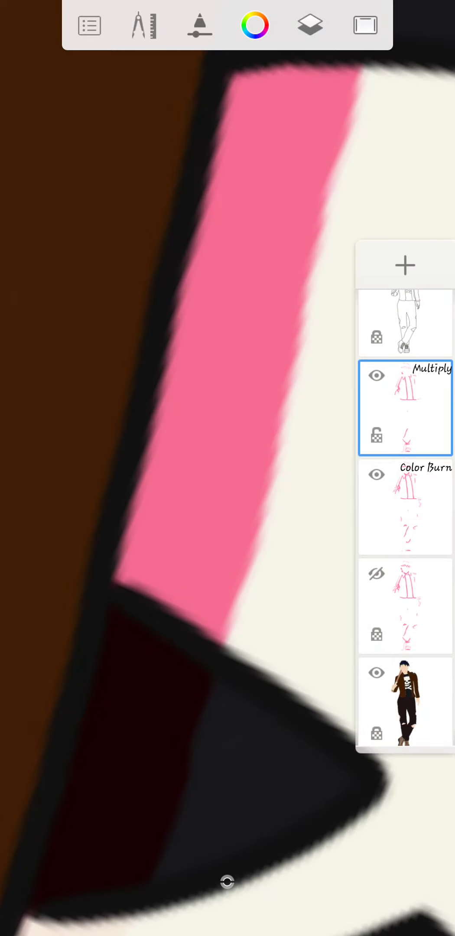
left_click(405, 506)
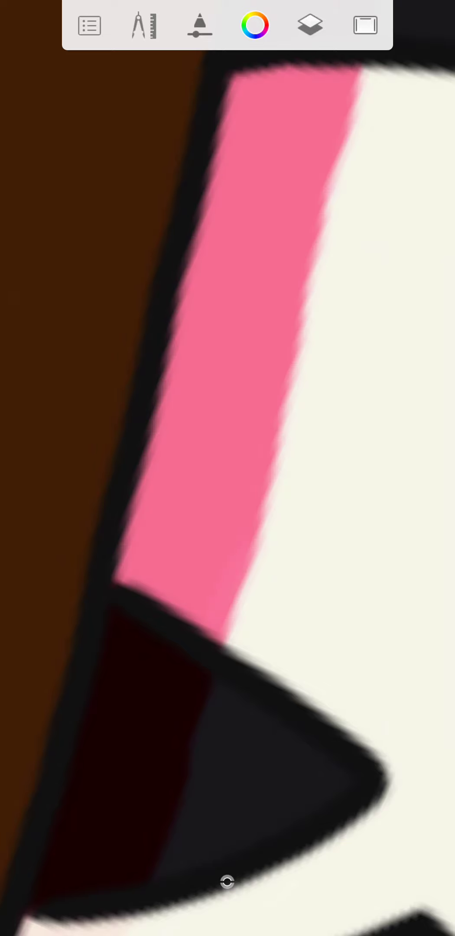
left_click(311, 25)
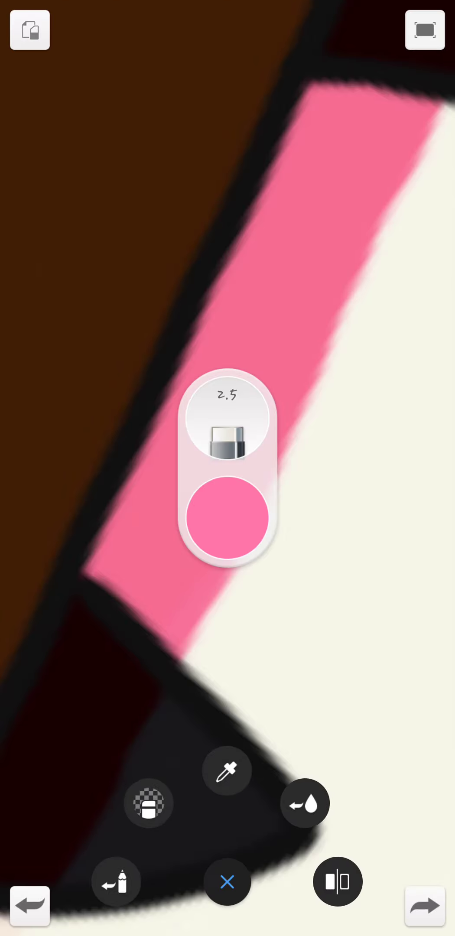
left_click(227, 882)
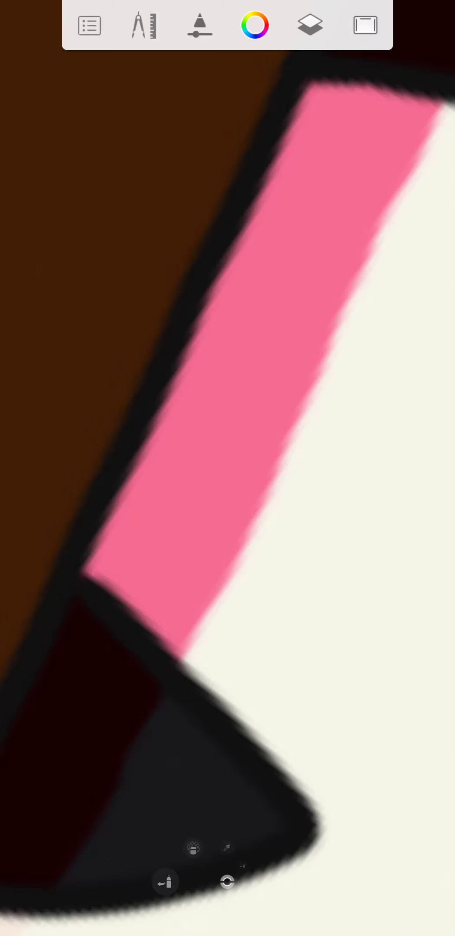
left_click(309, 25)
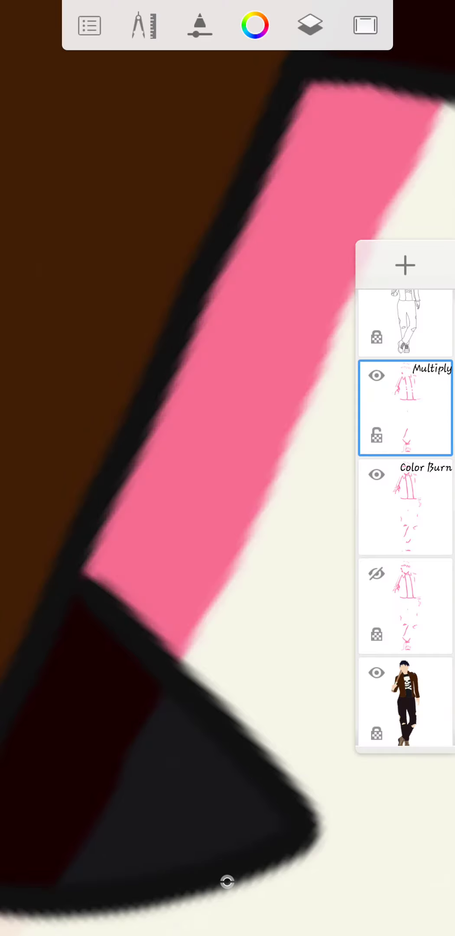
Select the transparent layer and letter the pink note 'sorry for cutting off the song'.
left_click(377, 376)
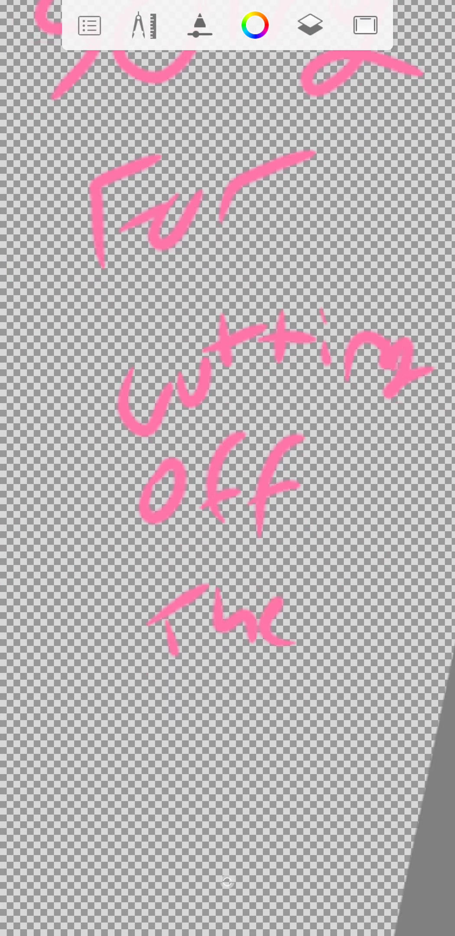
scroll("down", 3)
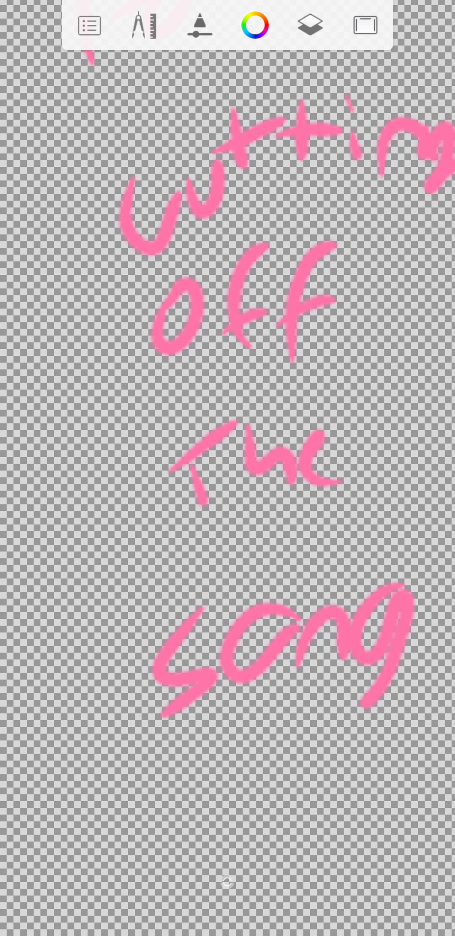